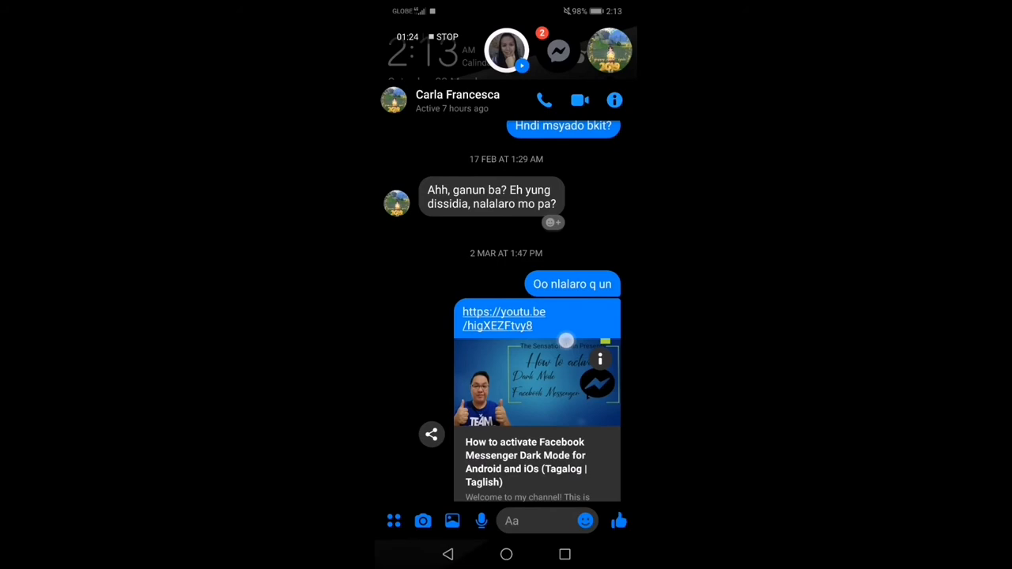
# Long-press the friend's 'Ahh, ganun ba? Eh yung dissidia, nalalaro mo pa?' message to show its reactions and actions.
pyautogui.scroll(3)
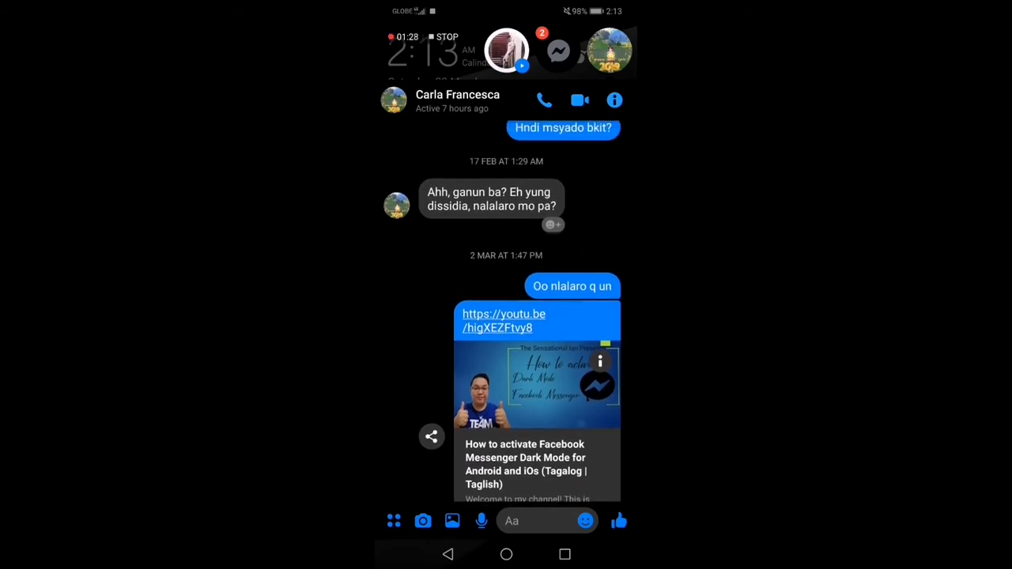
pyautogui.click(506, 51)
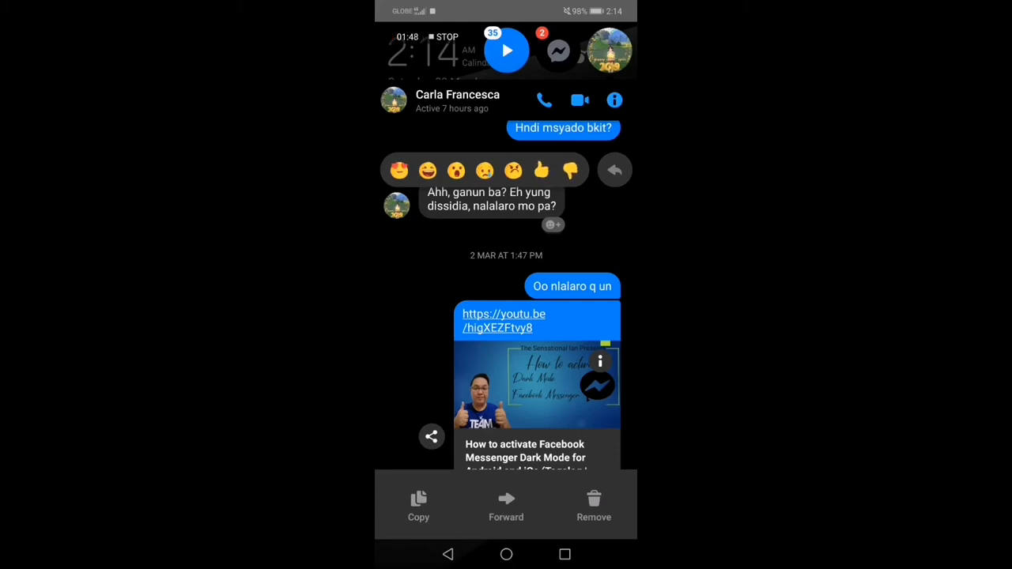
# Begin a quoted reply to the Dissidia message via the Reply arrow.
pyautogui.click(613, 169)
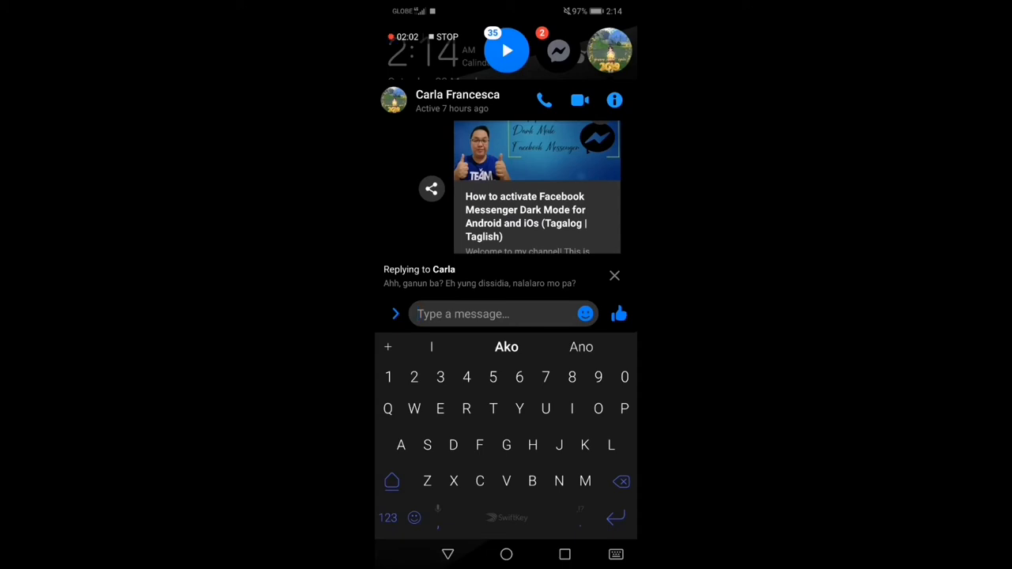
# Enter the reply 'Yes nglalaro ako nun hehehe' beneath the quoted message.
pyautogui.click(395, 314)
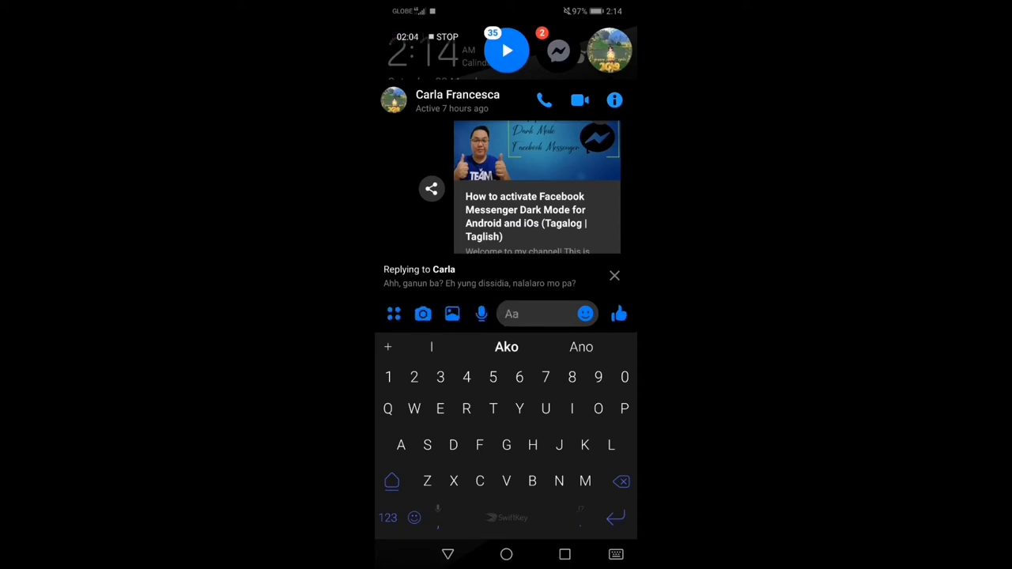
pyautogui.click(518, 408)
pyautogui.write('Yes nglalaro a')
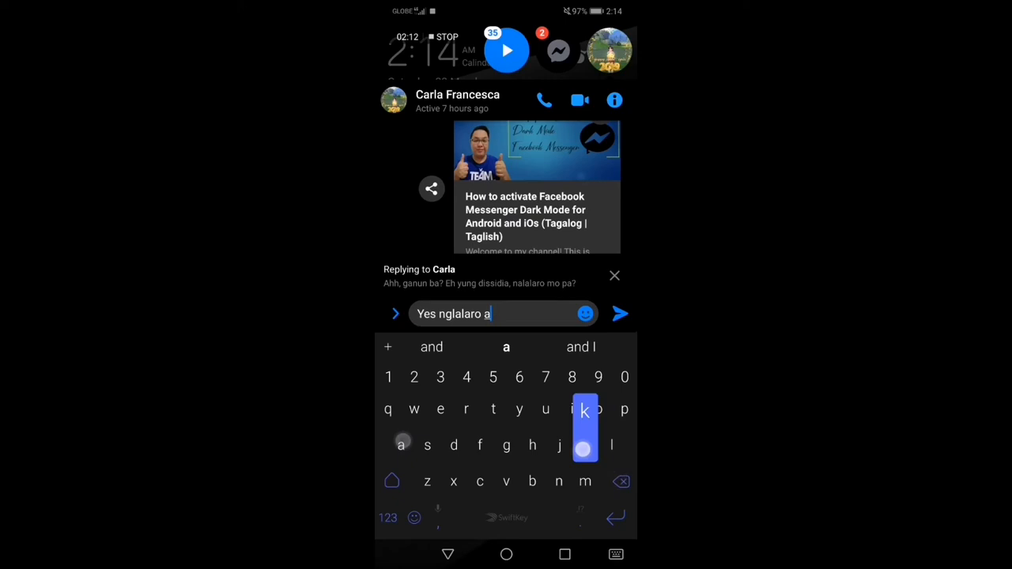
pyautogui.write('ko nun')
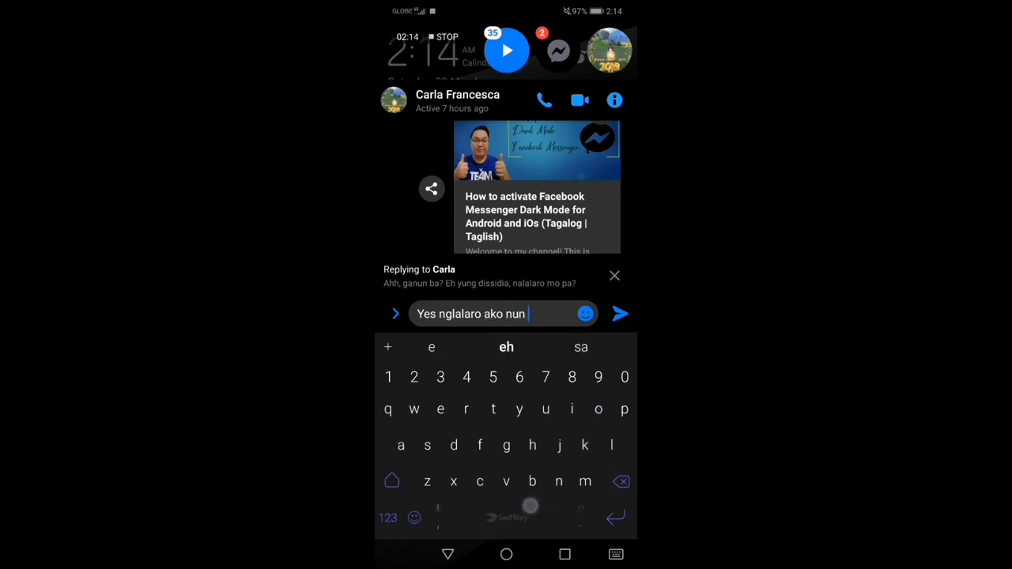
pyautogui.write('hehehe')
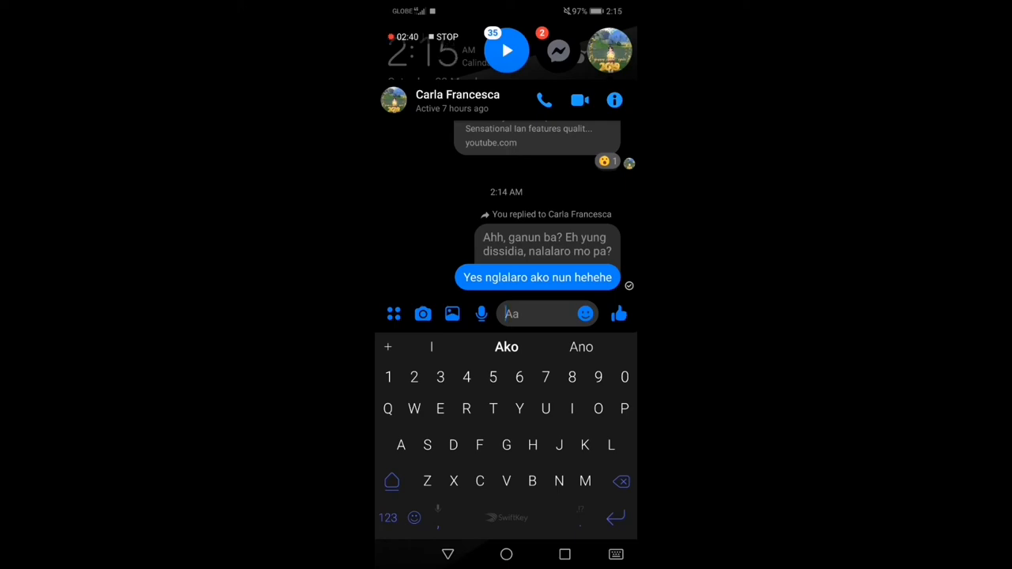
# Send the quoted reply and return to the phone's home screen.
pyautogui.click(506, 553)
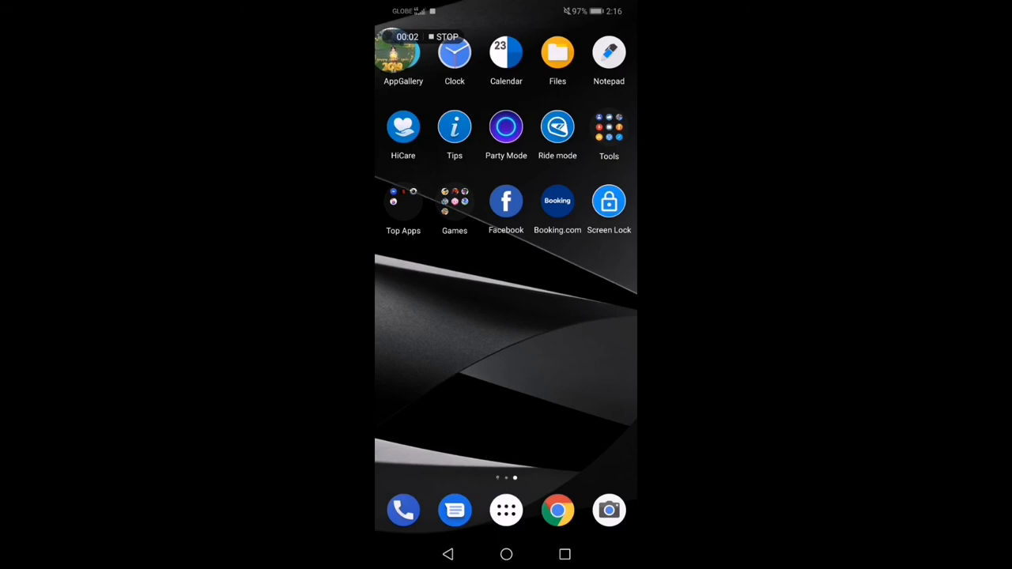